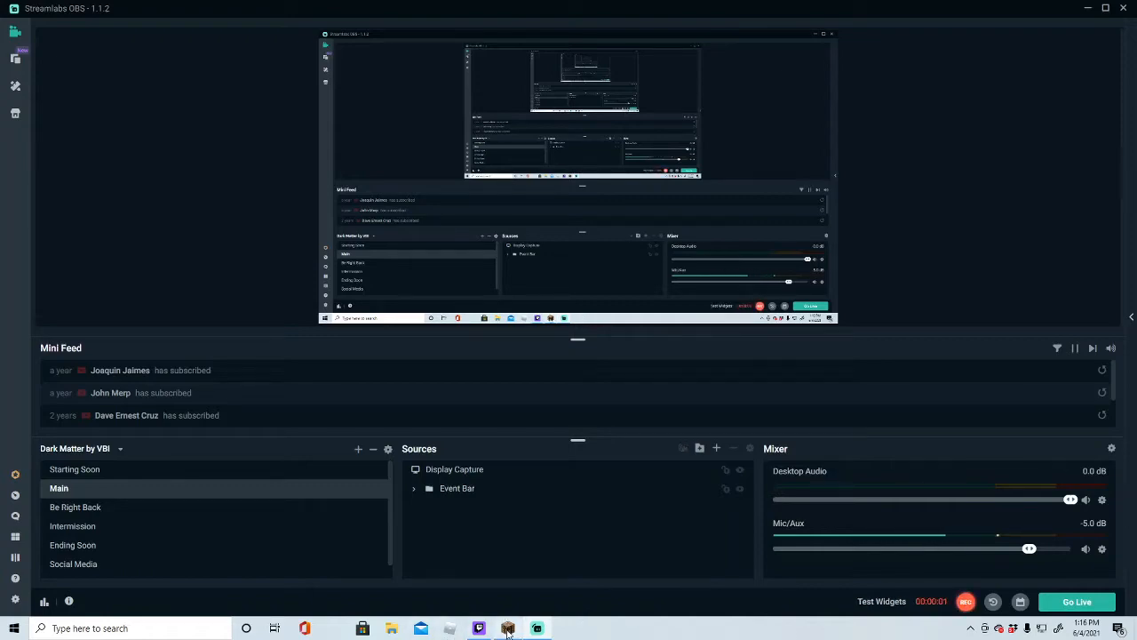
- Start recording the Display Capture scene in Streamlabs OBS and switch to Minecraft
click(508, 630)
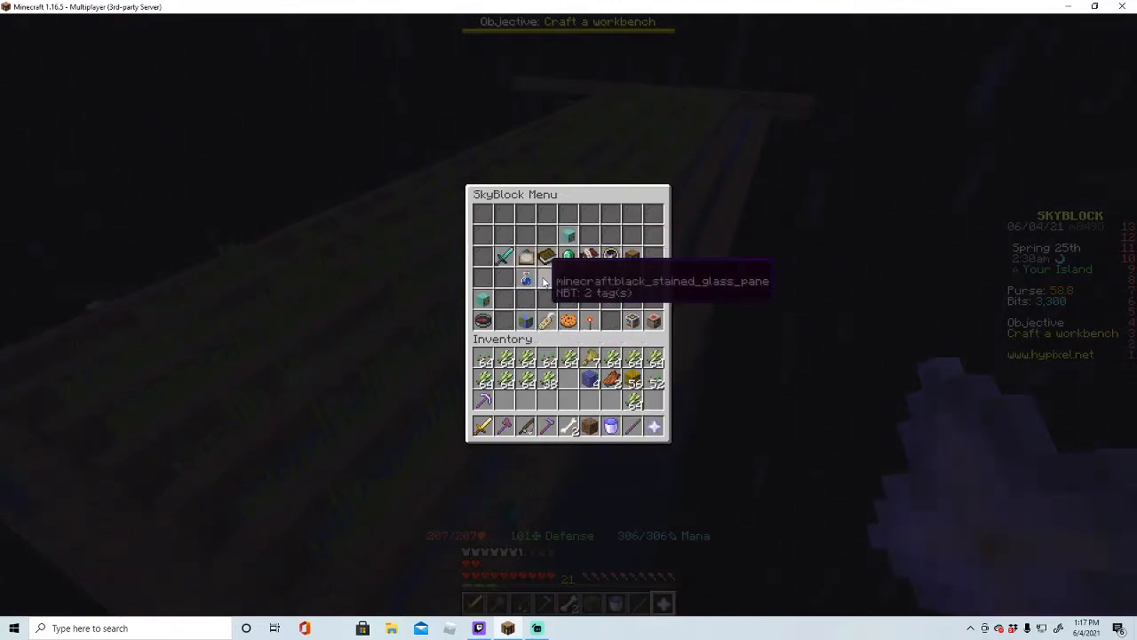
mouse_move(547, 278)
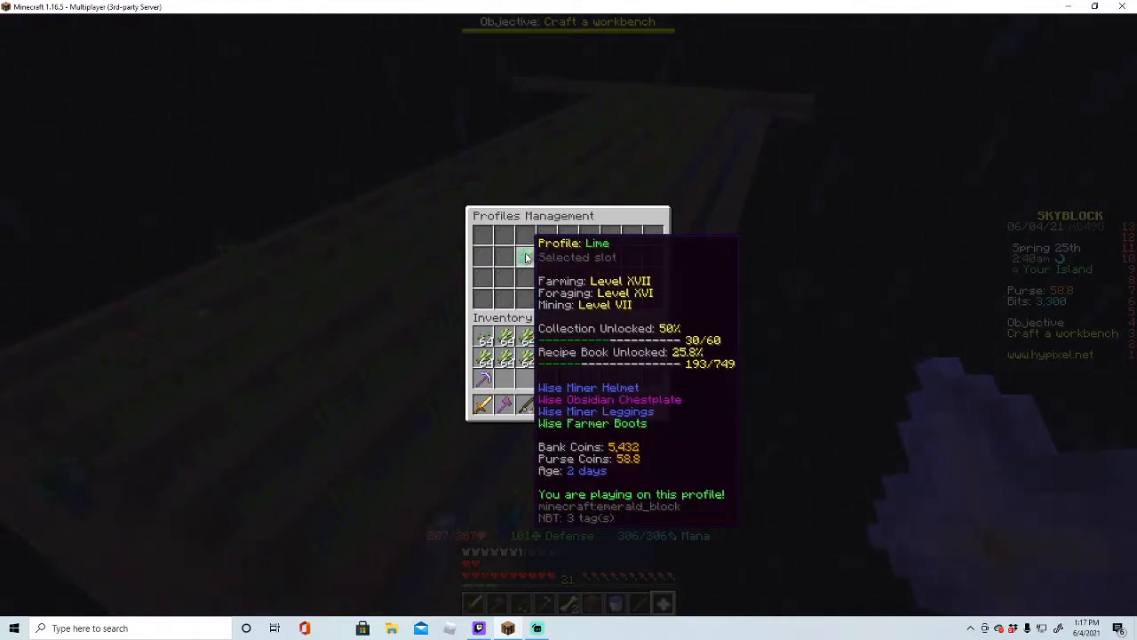
- Leave the profile details screen and reach the Craft Item menu with its empty grid
key(Escape)
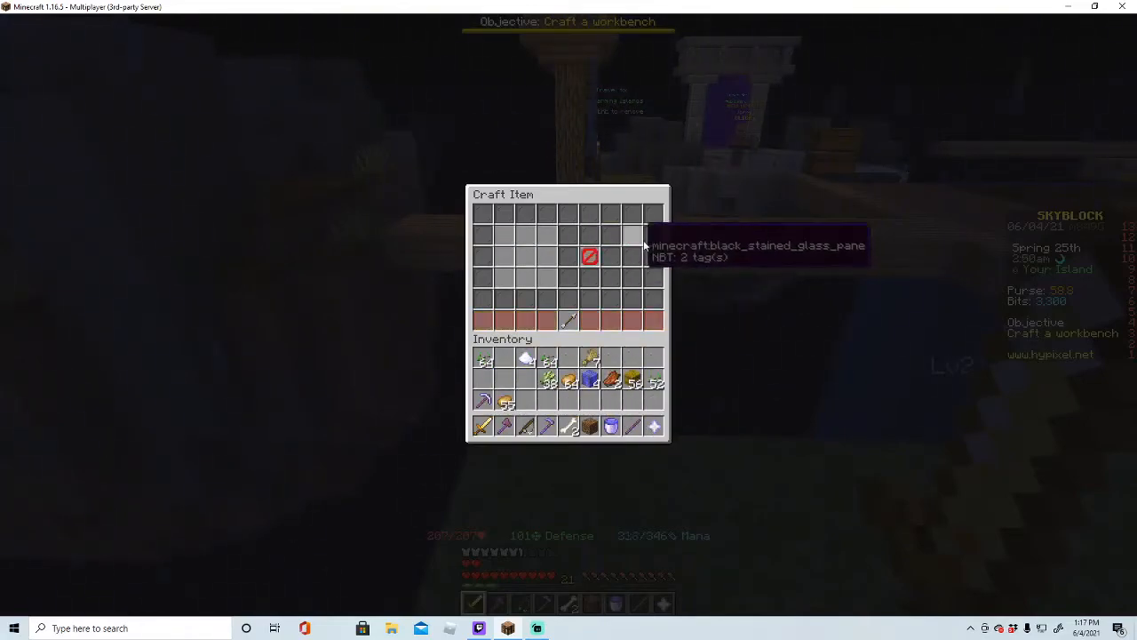
- Close the Craft Item menu, check the large crop storage chest and close it
key(Escape)
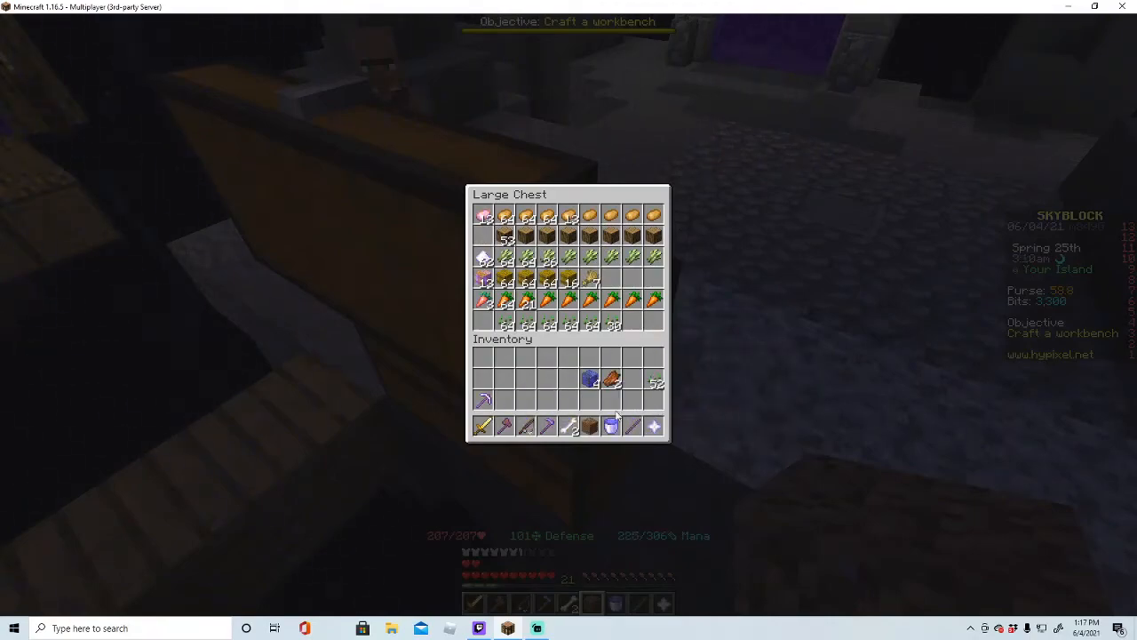
key(Escape)
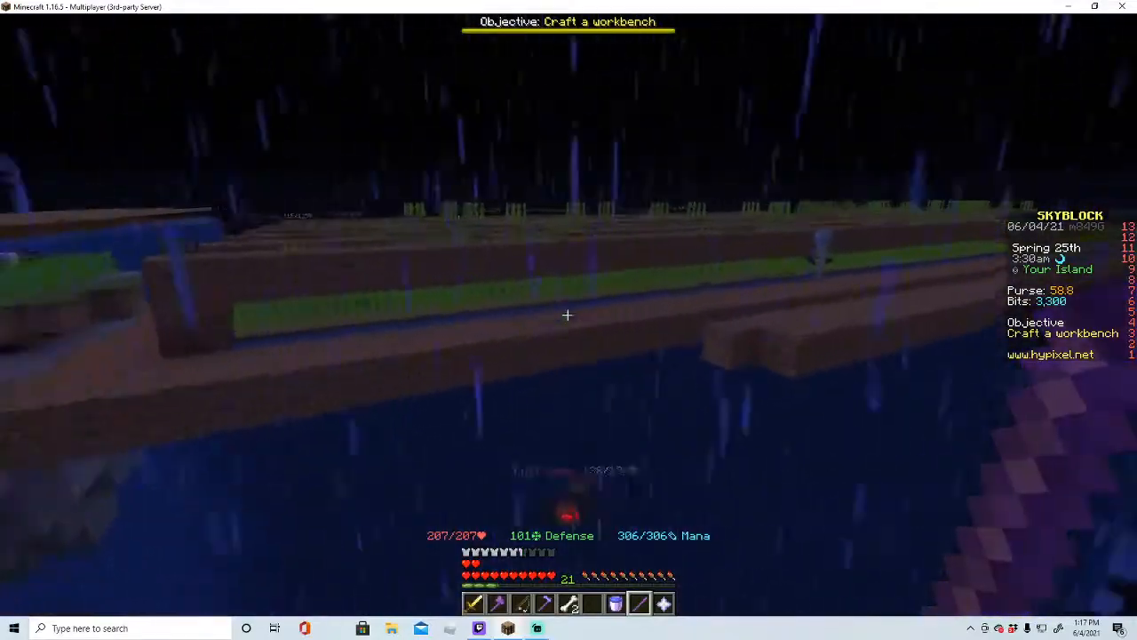
- Check the Prismapump in the inventory, then build dirt channel walls beside the sugar cane
key(e)
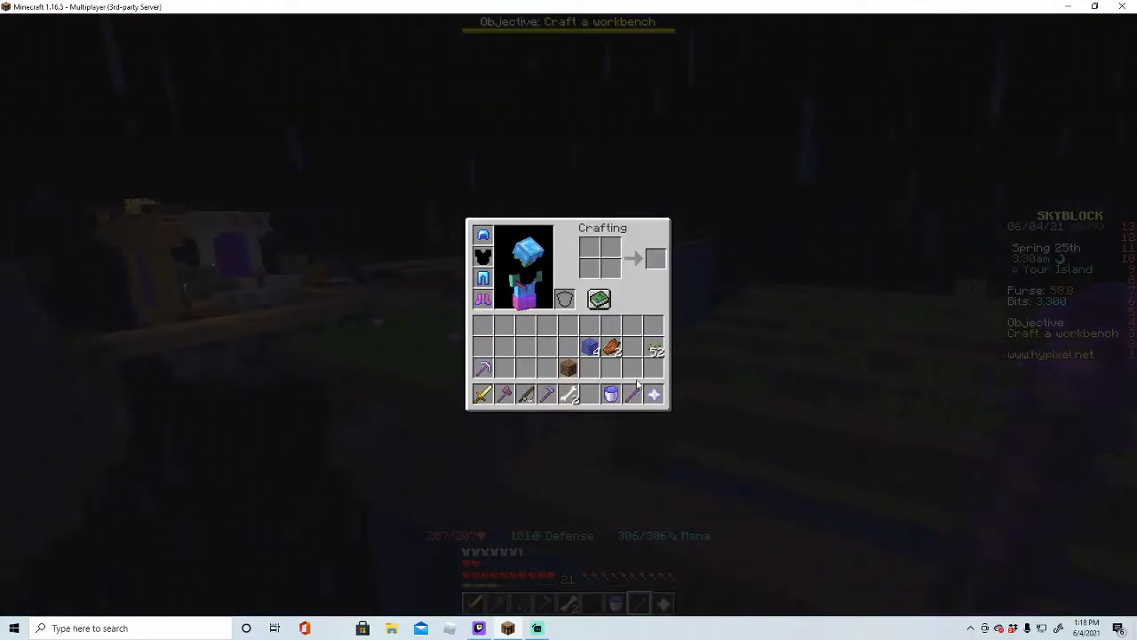
mouse_move(633, 394)
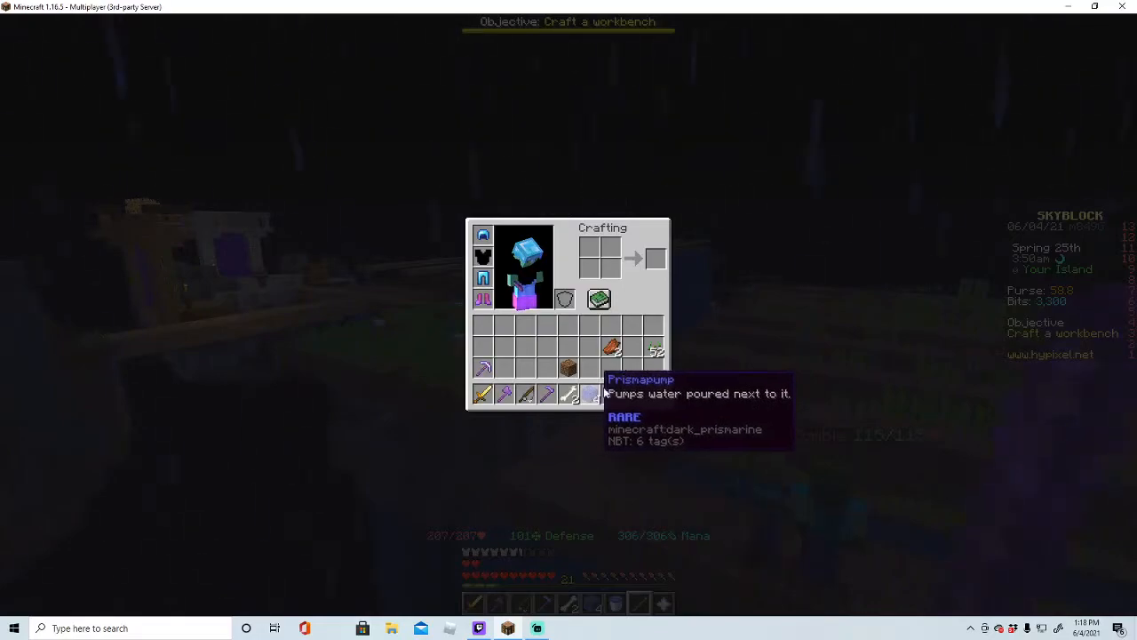
key(Escape)
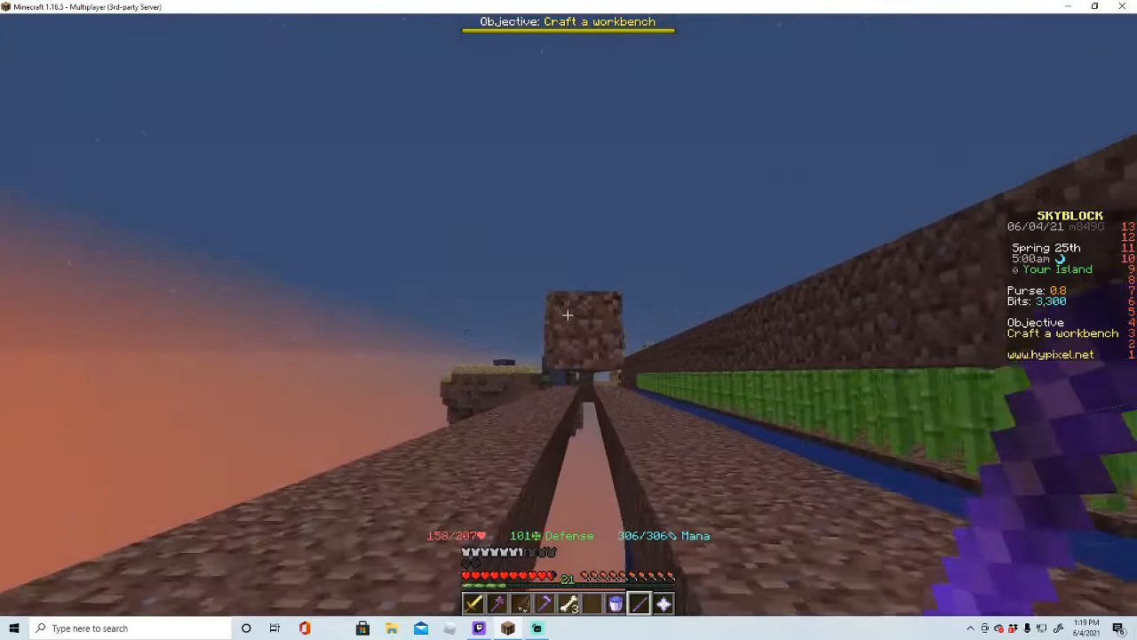
- Dig the channel, place the Prismapump at its end and fill it from the Magical Water Bucket
key(e)
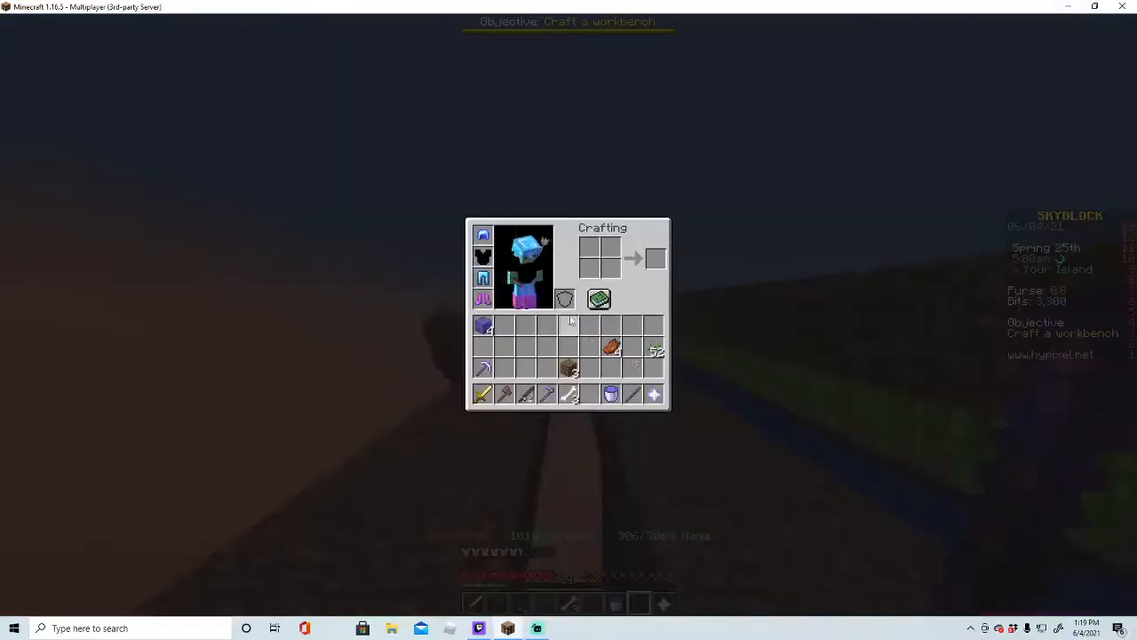
key(Escape)
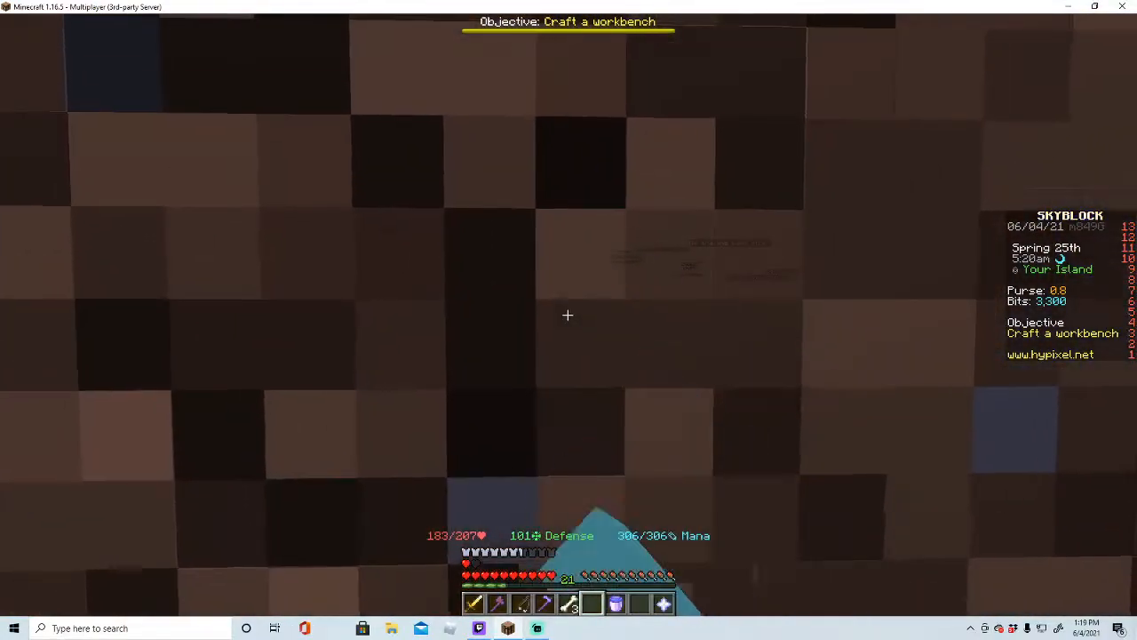
key(e)
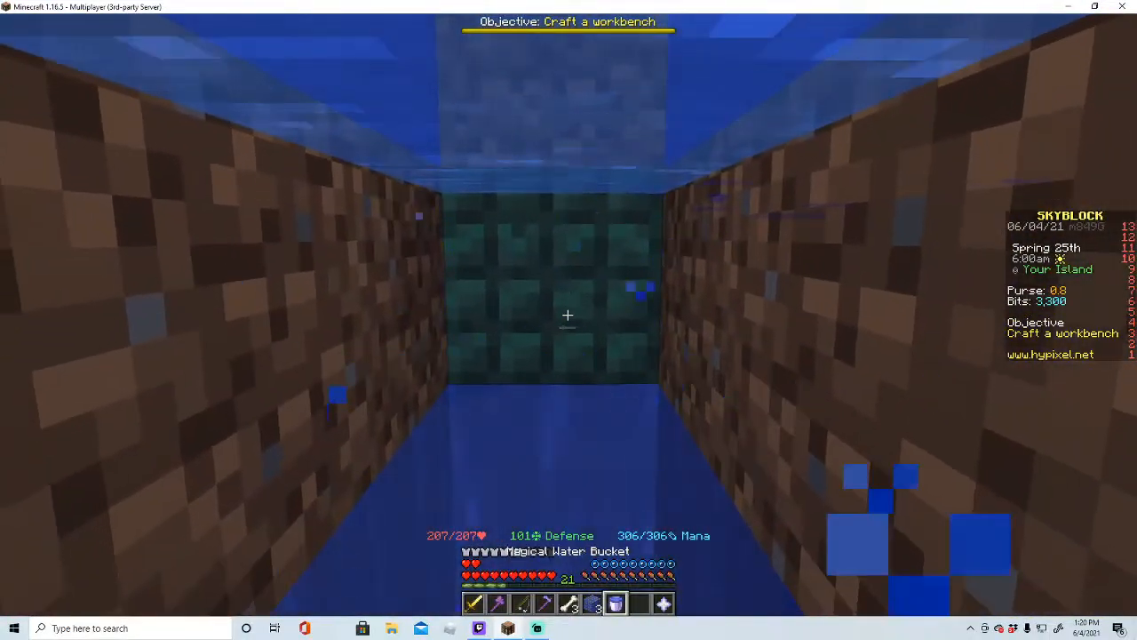
key(e)
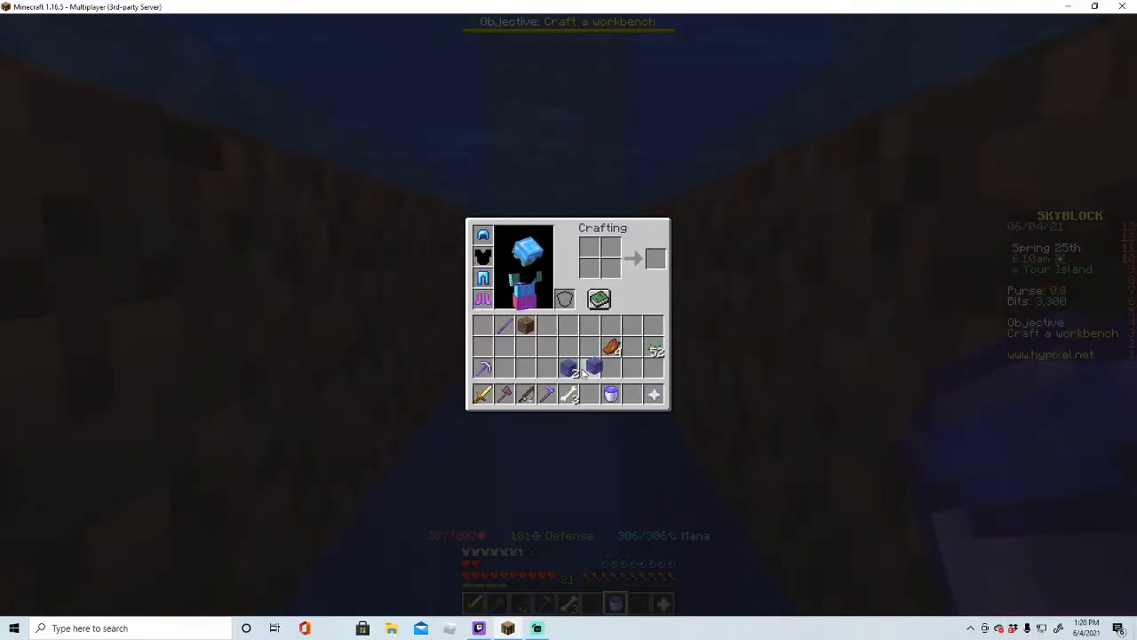
- Adjust the Prismapump against the water at the channel head, then review the Rookie Hoe
key(Escape)
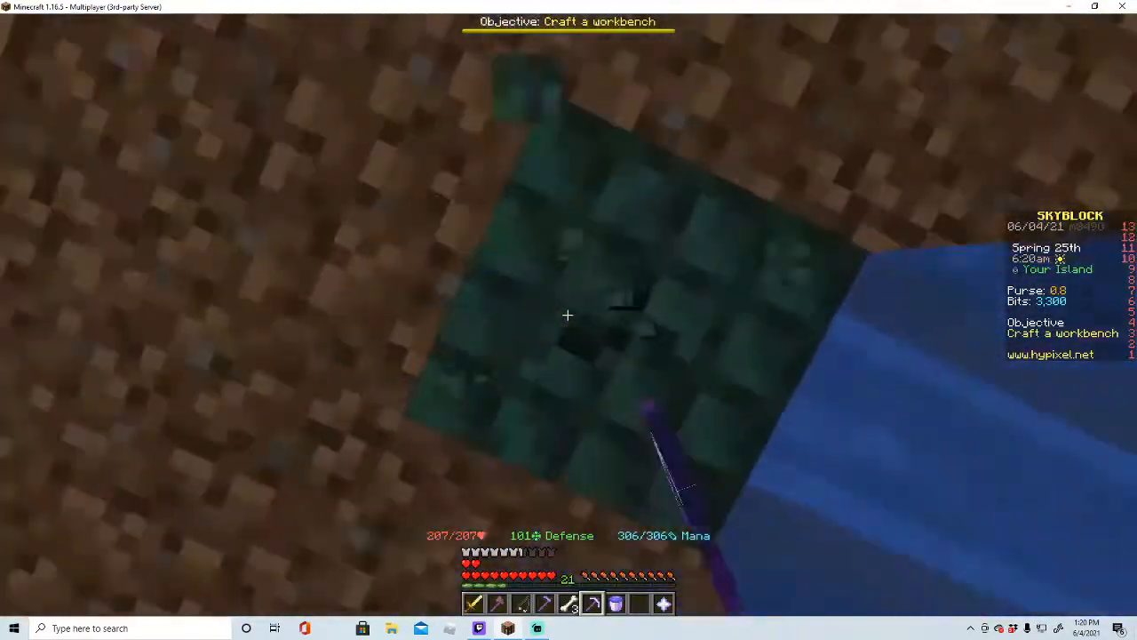
key(e)
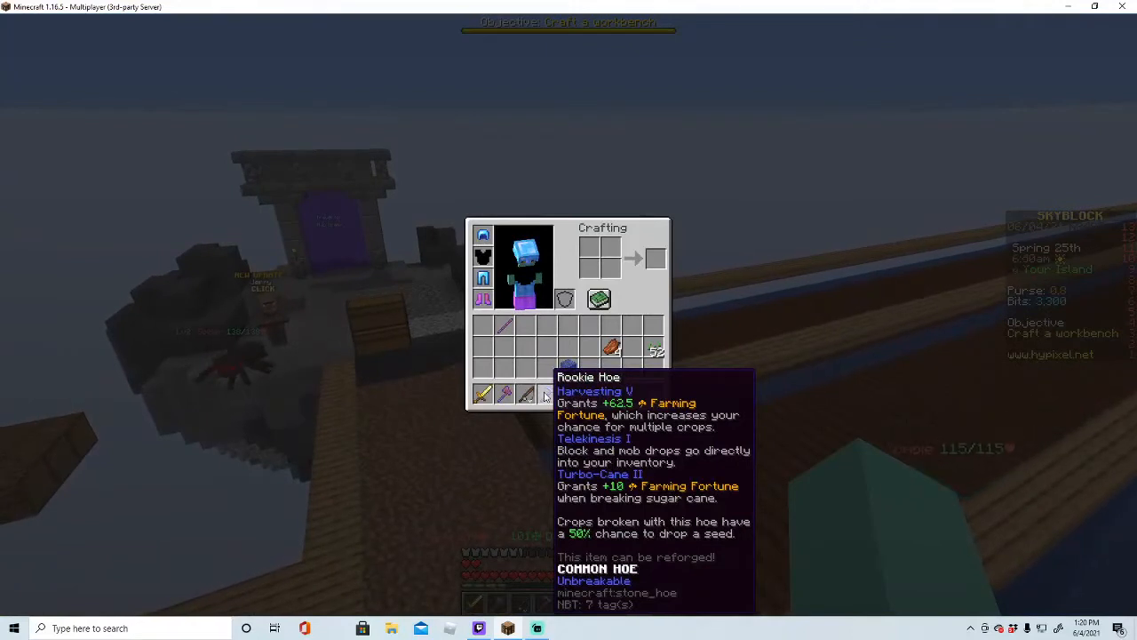
- Take extra crops from the large storage chest into the inventory
key(Escape)
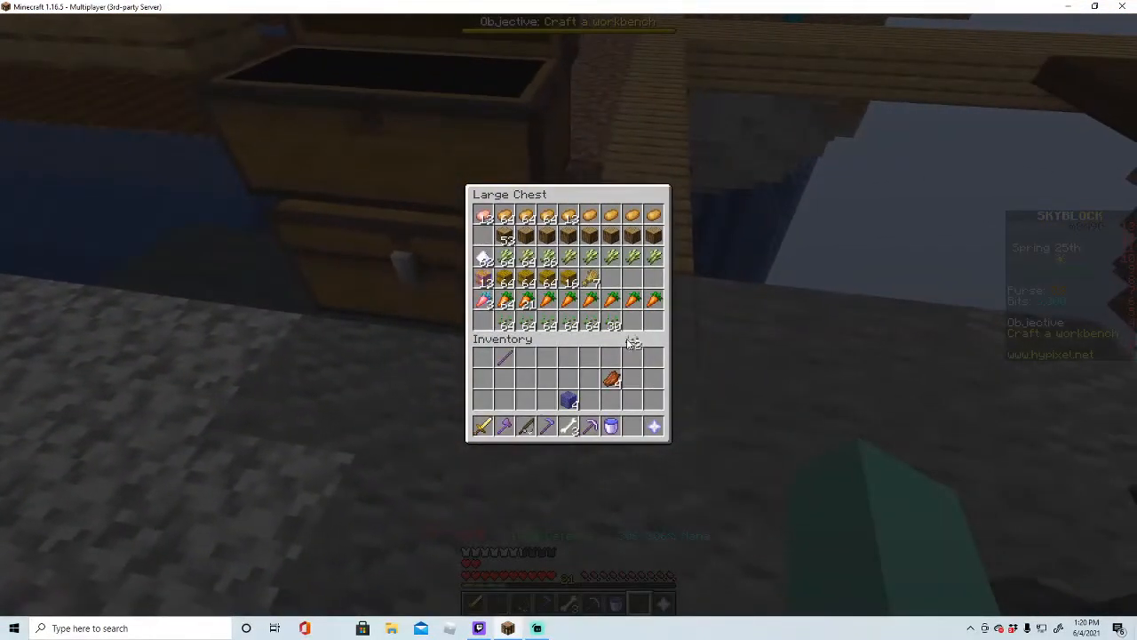
key(Escape)
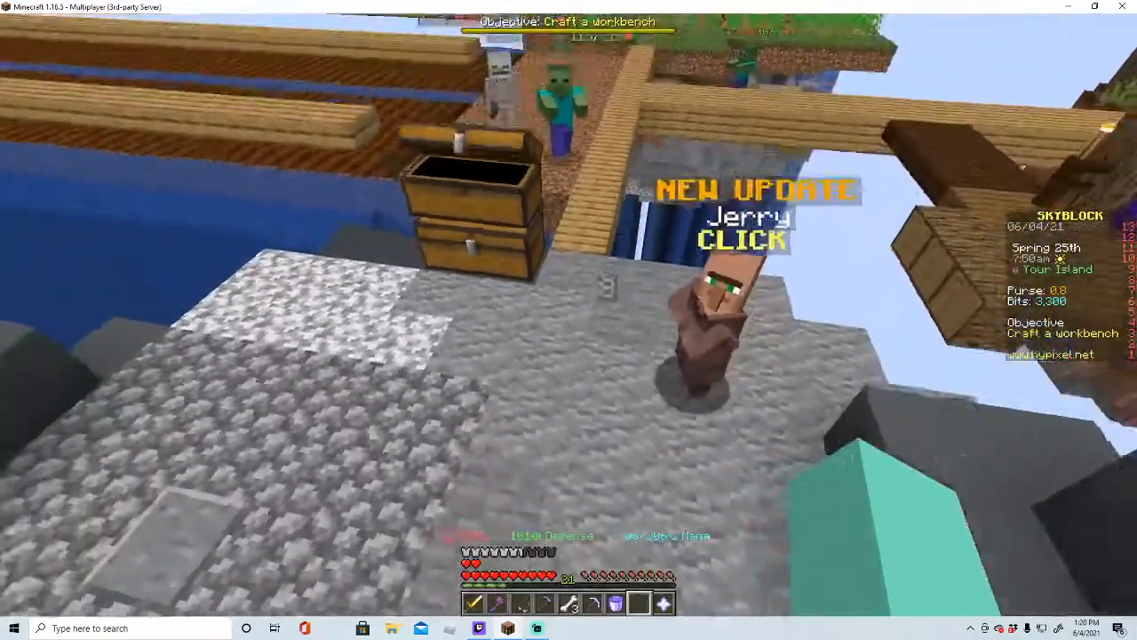
key(e)
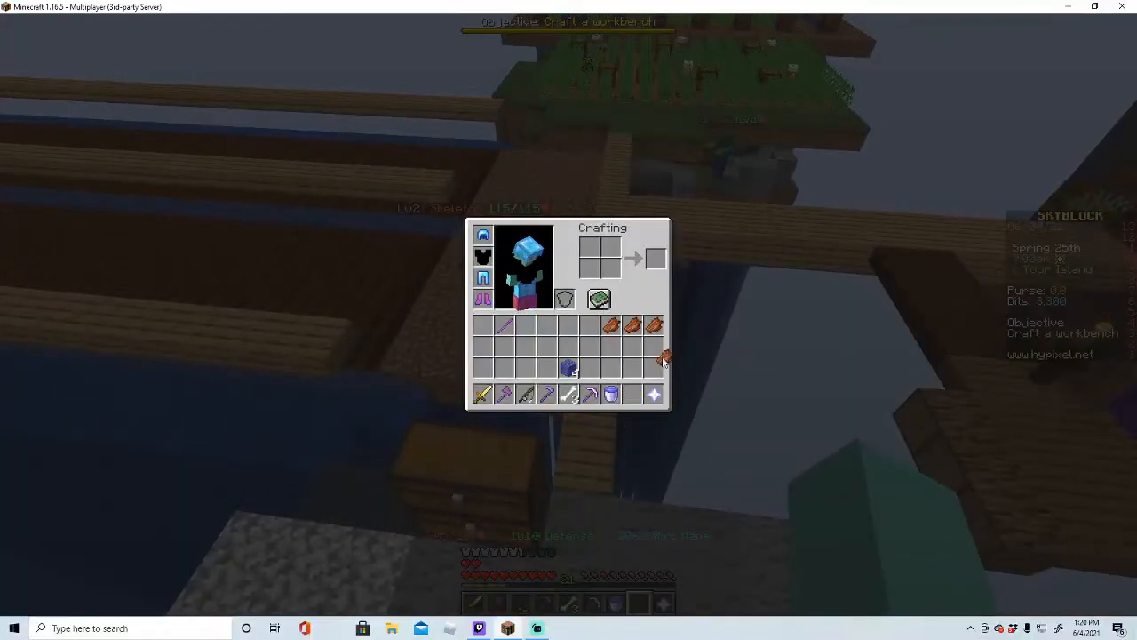
- Close the inventory and walk the water channel to the potato farm
key(Escape)
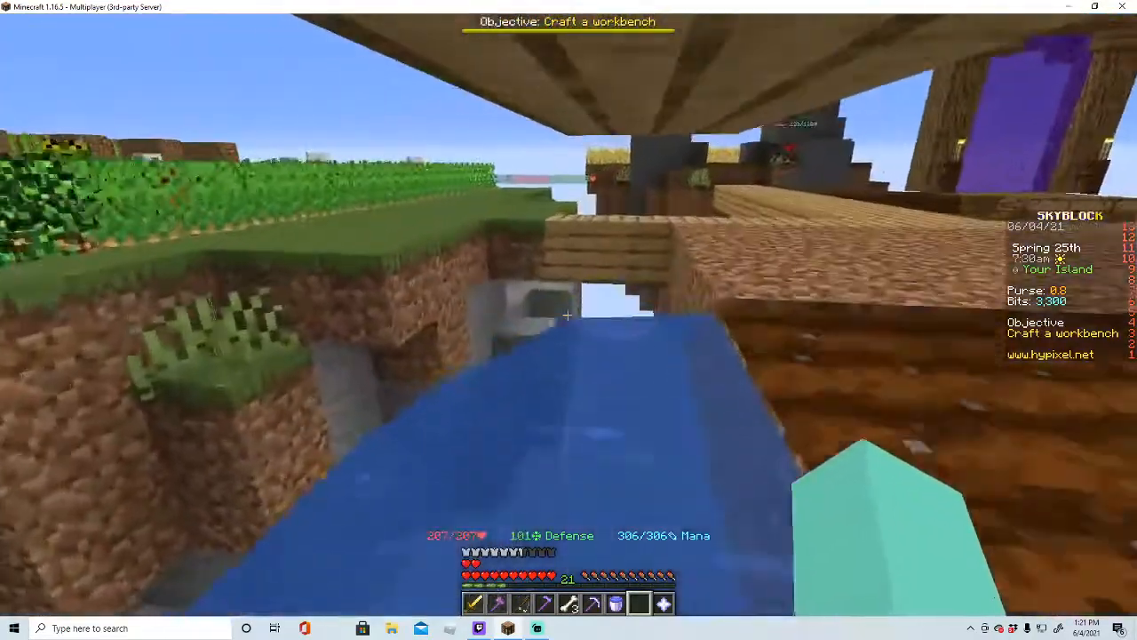
mouse_move(569, 319)
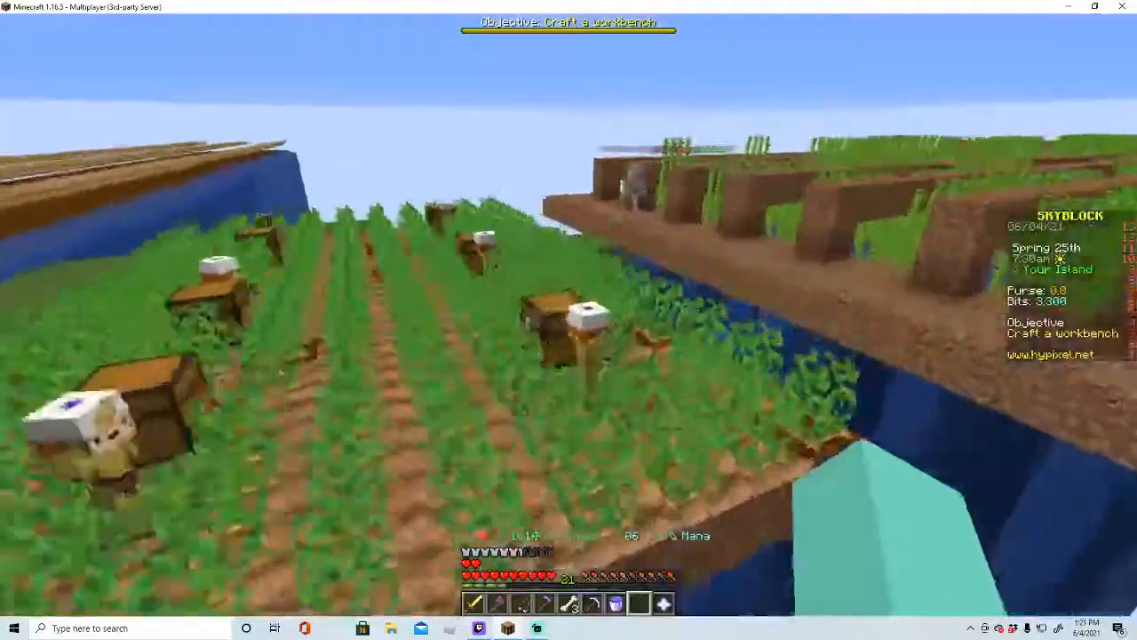